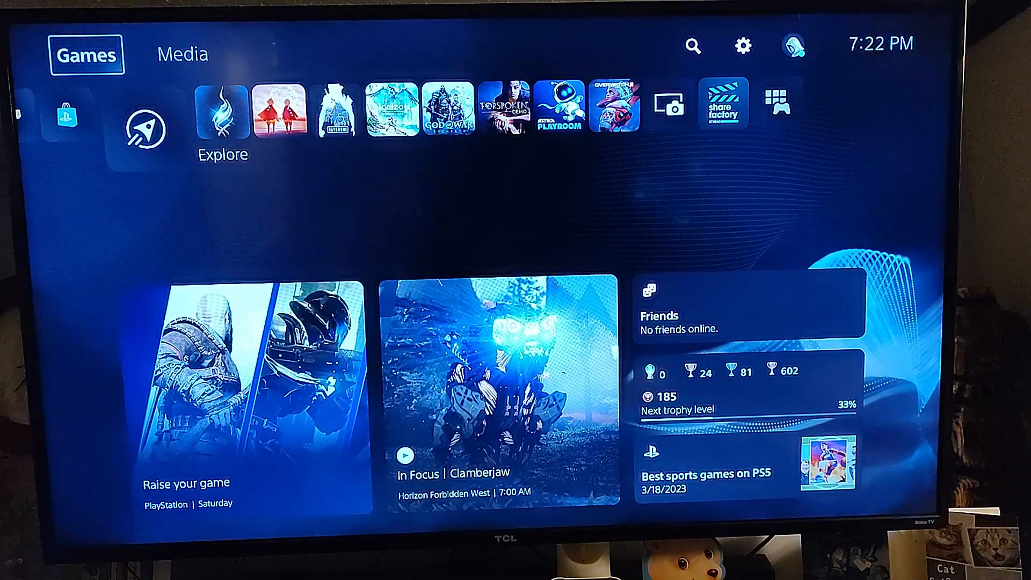
pyautogui.moveTo(742, 47)
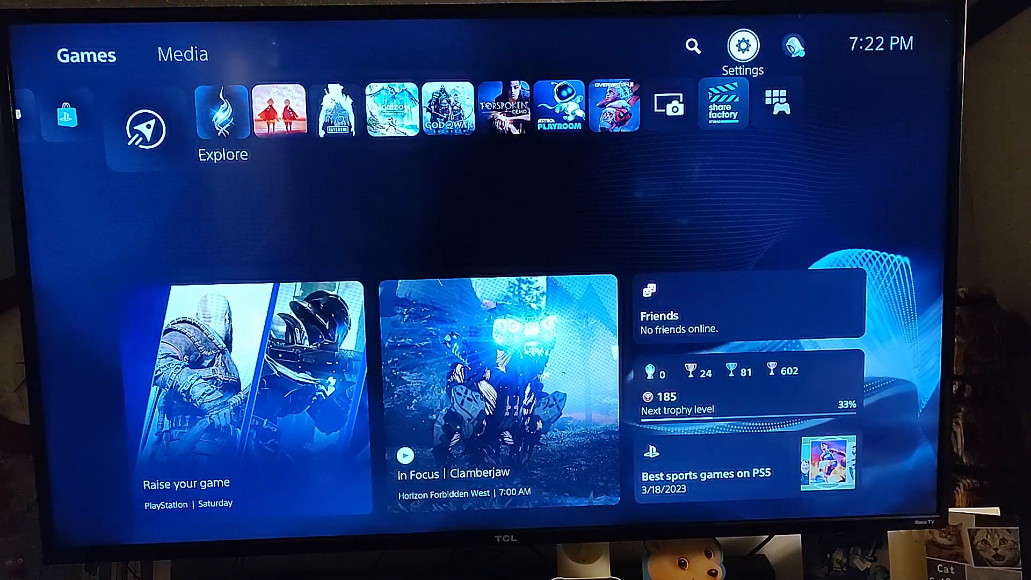
# - Open Settings from the home screen to reach the Accessibility options
pyautogui.click(743, 45)
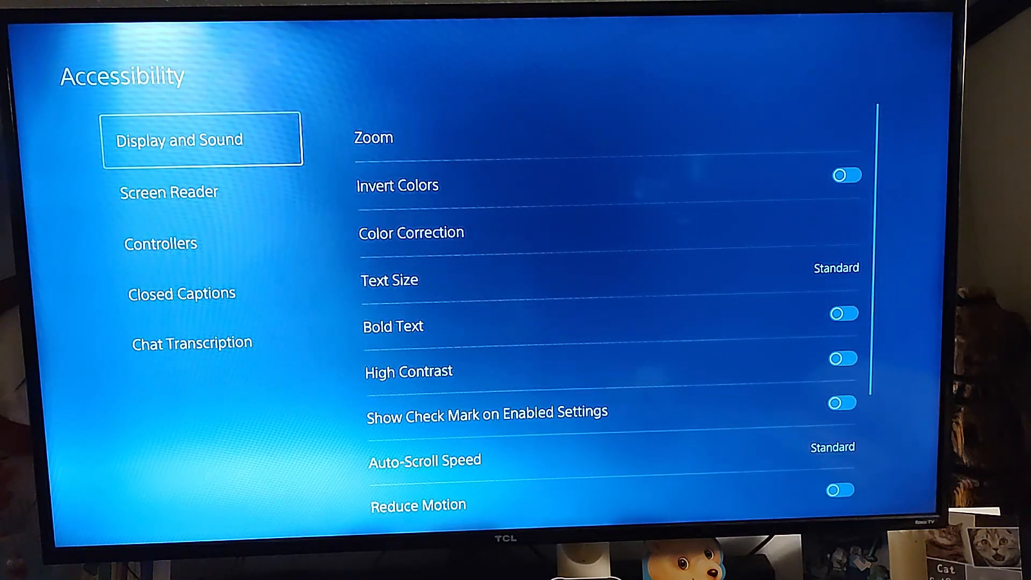
# - Select Screen Reader in the Accessibility column to show its options
pyautogui.click(169, 192)
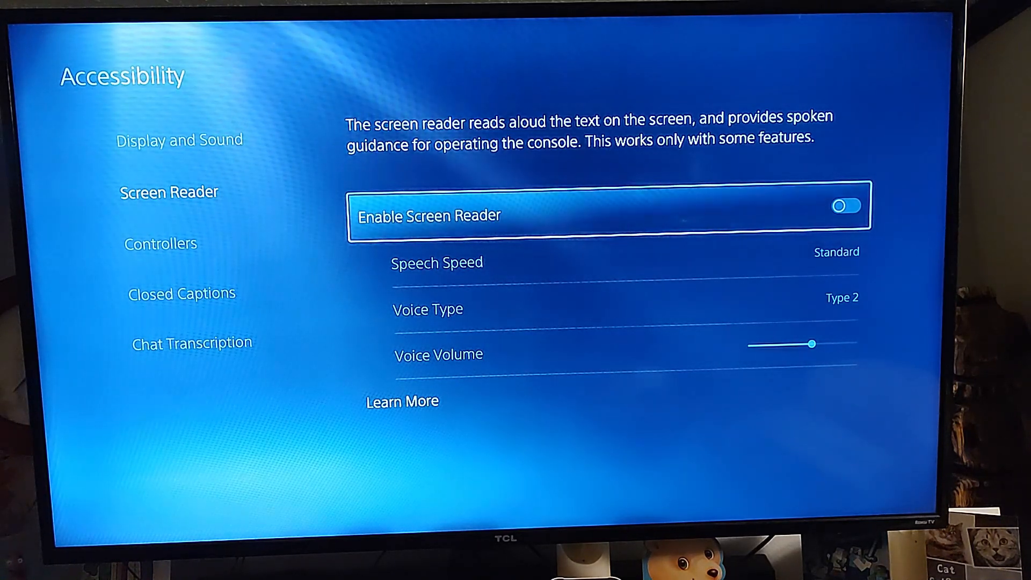
# - Turn Enable Screen Reader on so the speech settings become available
pyautogui.click(847, 206)
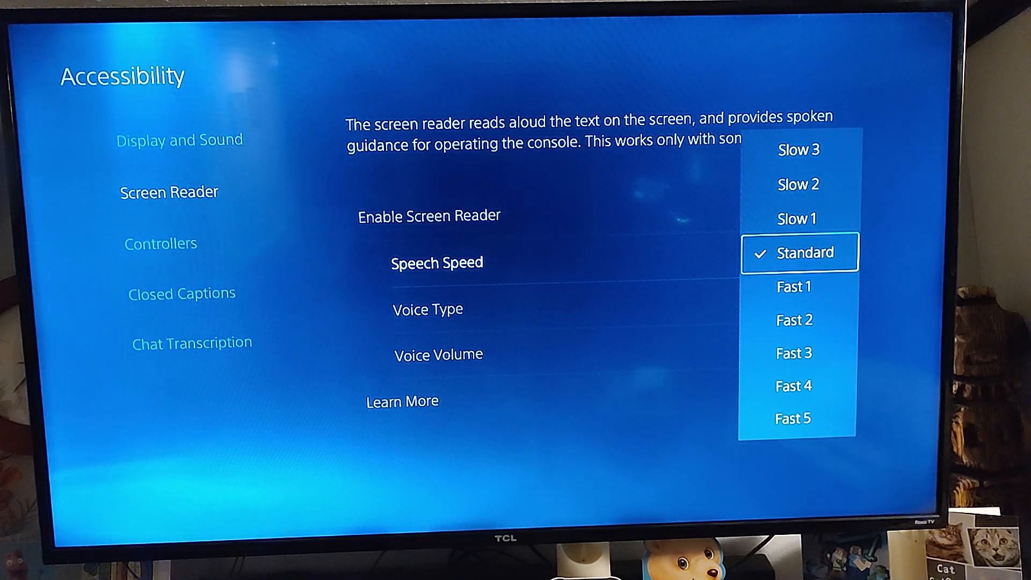
# - Keep Standard speech speed and Type 2 voice, then switch Enable Screen Reader off
pyautogui.click(799, 252)
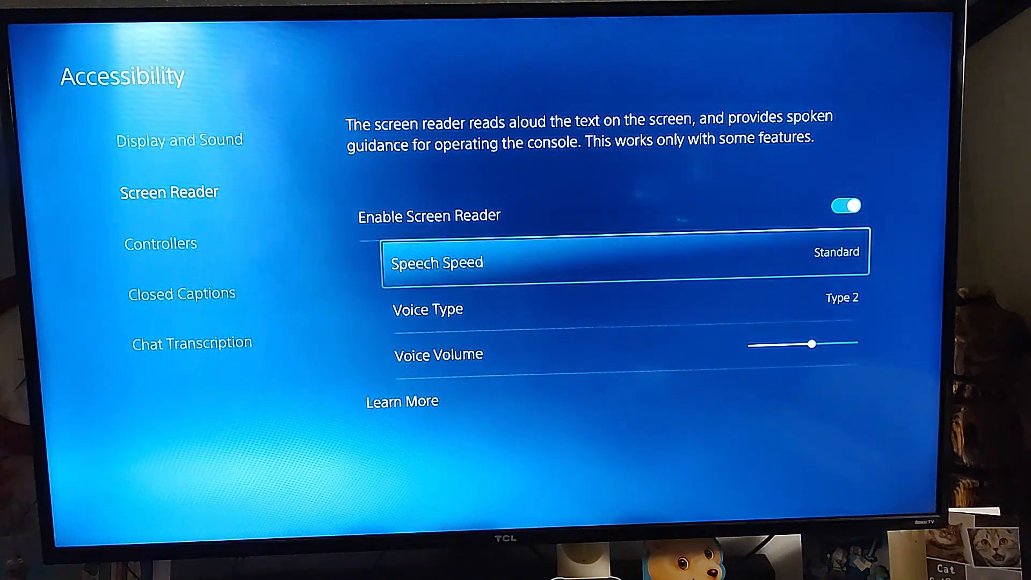
pyautogui.click(840, 298)
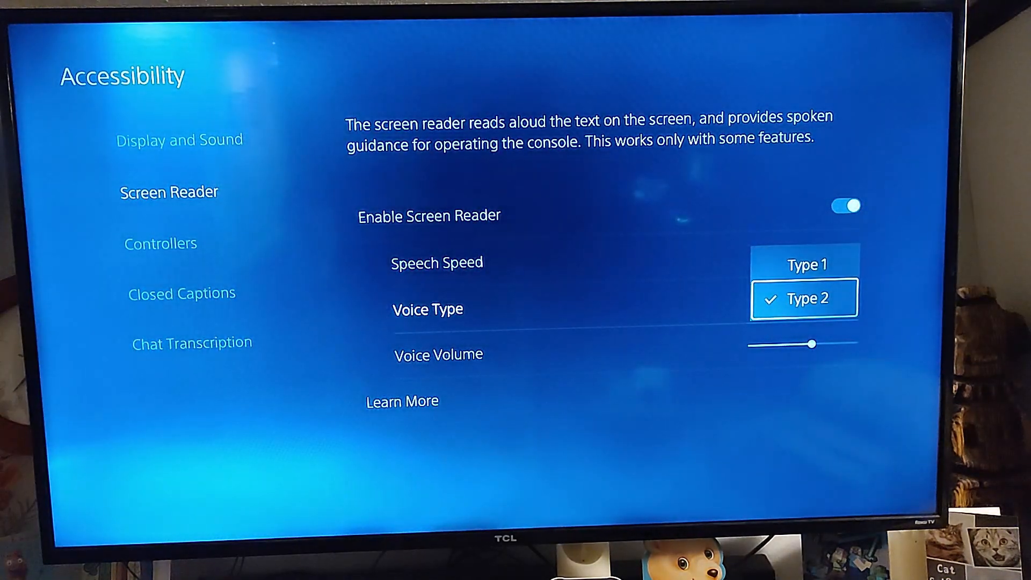
pyautogui.click(802, 264)
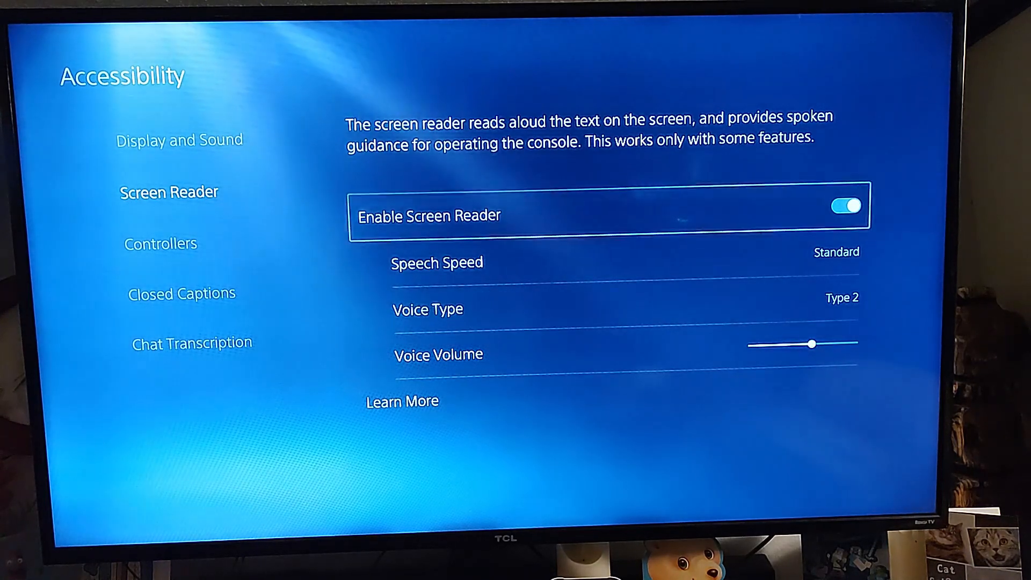
pyautogui.click(847, 206)
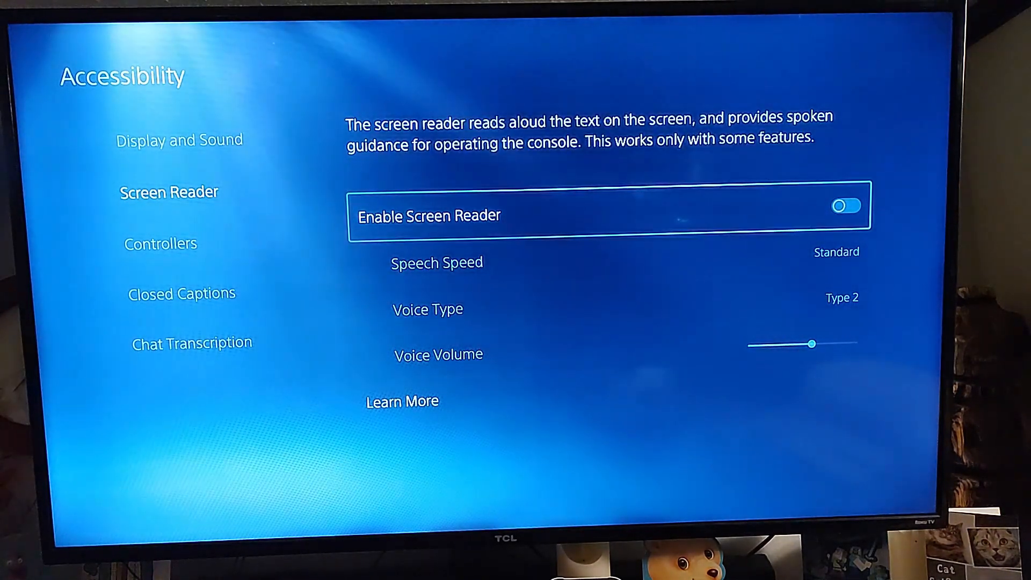